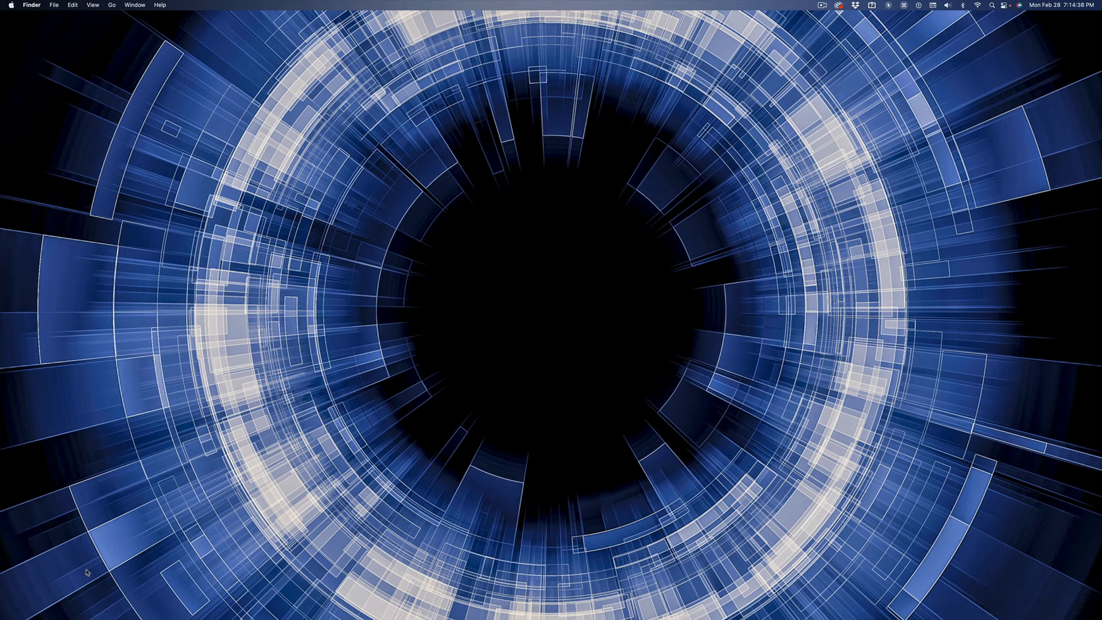
left_click(532, 338)
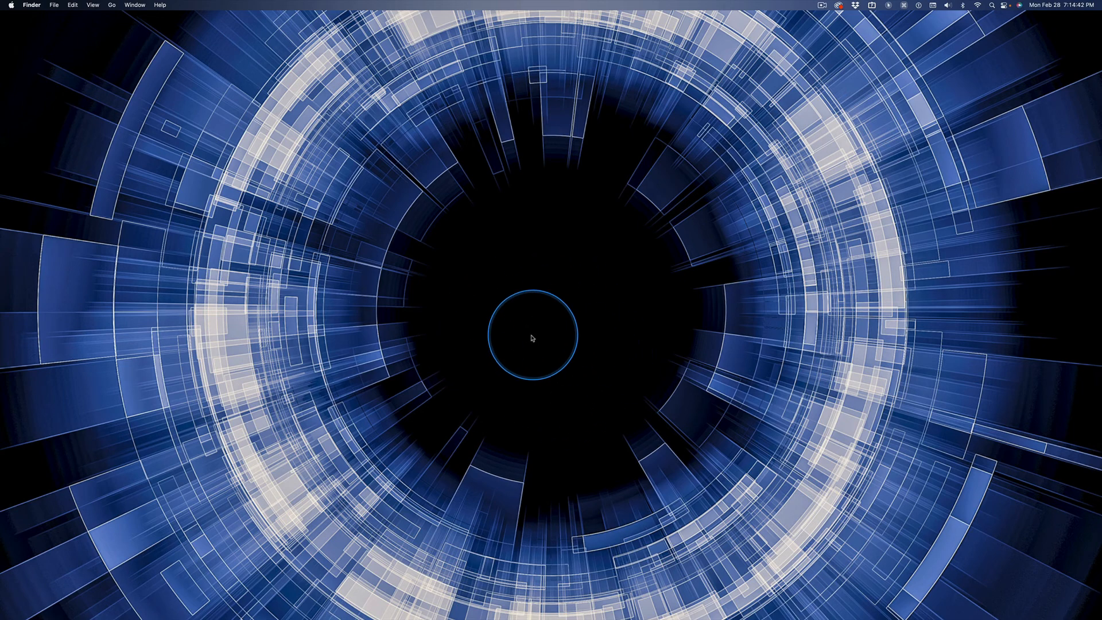